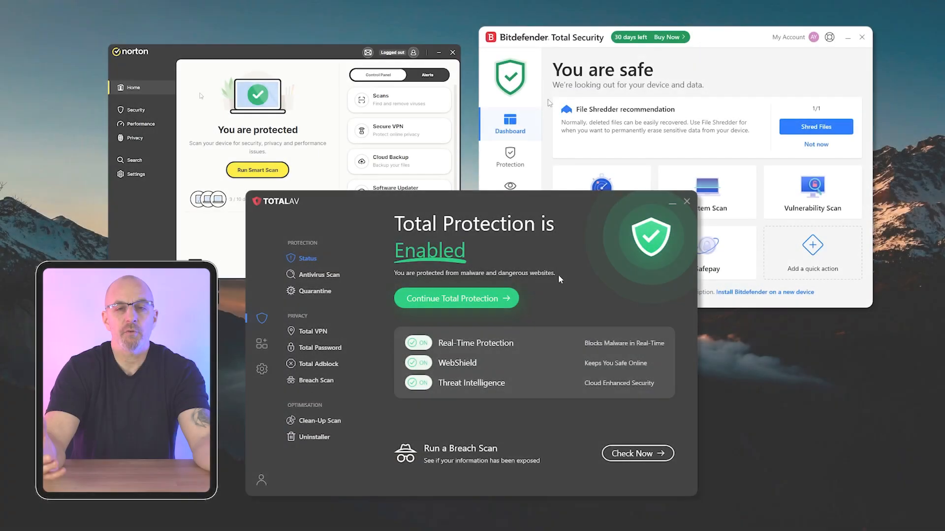
- Show TotalAV's Antivirus Scan page with quick, full system and custom scan options
left_click(320, 274)
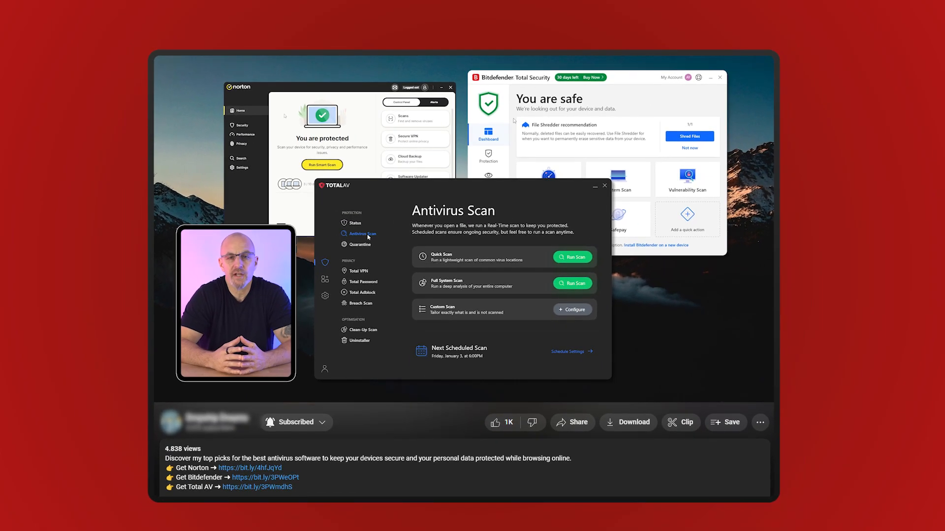
left_click(572, 258)
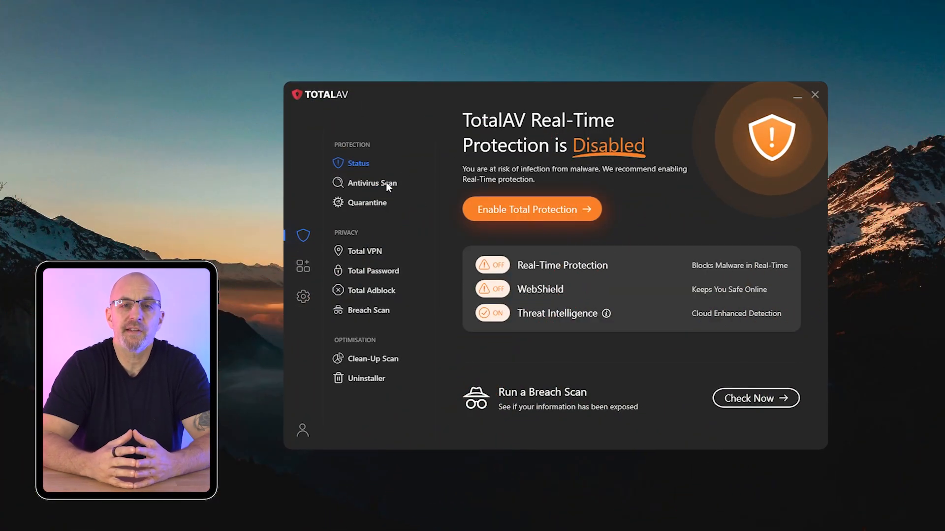
left_click(366, 202)
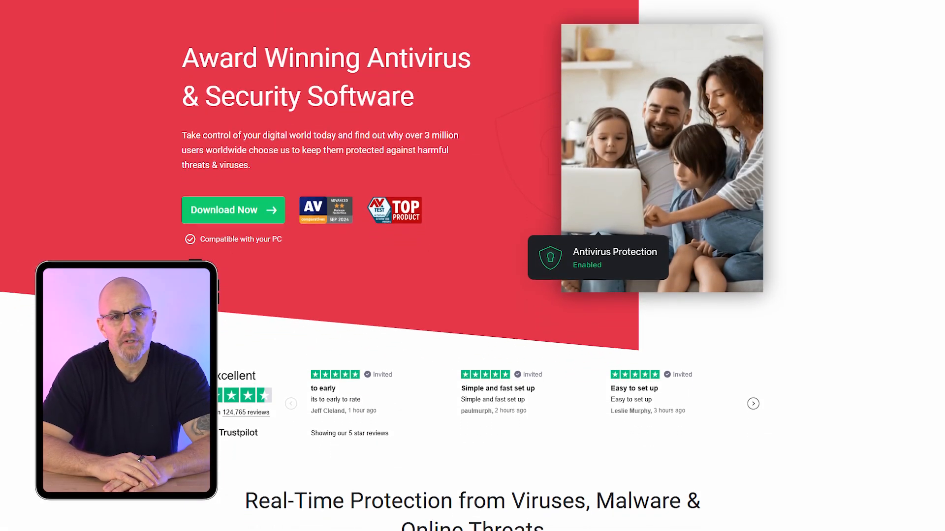
- Scroll the TotalAV homepage past the Trustpilot reviews to 'Real-Time Protection from Viruses, Malware & Online Threats'
scroll("down", 3)
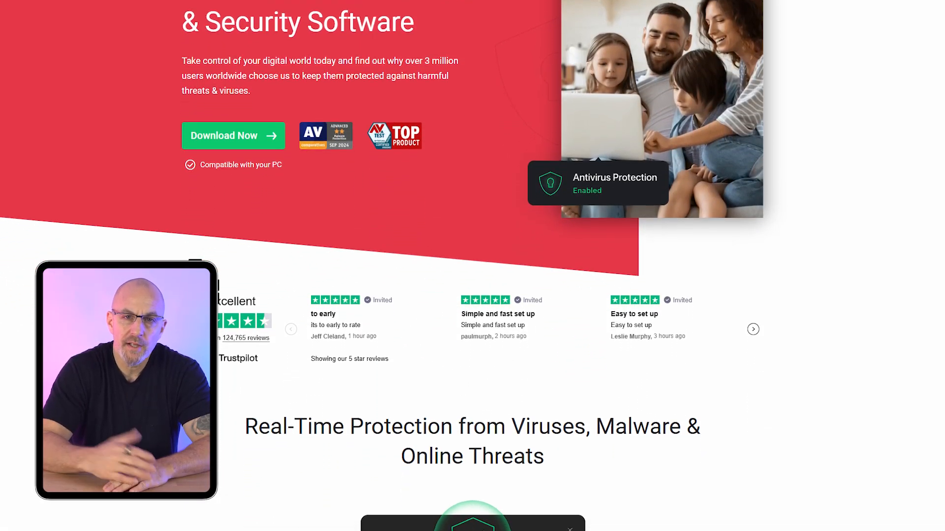
scroll("down", 3)
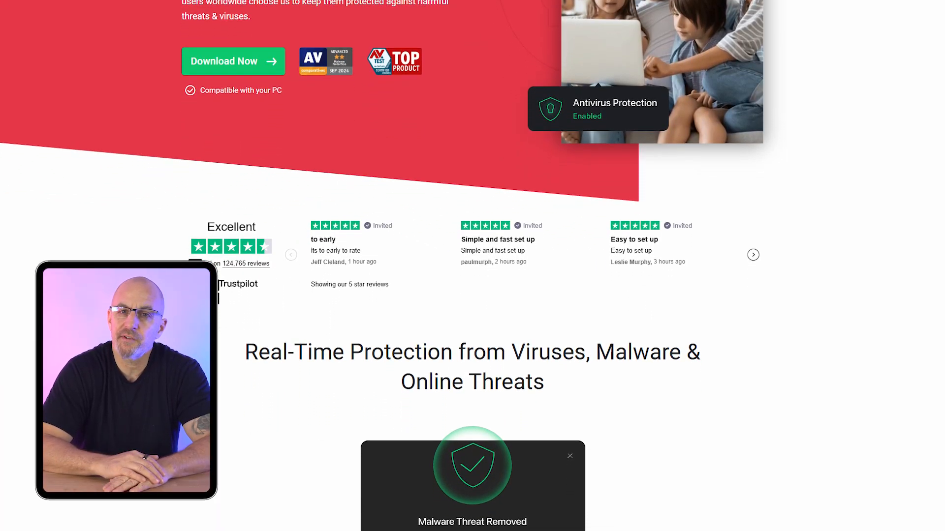
scroll("down", 3)
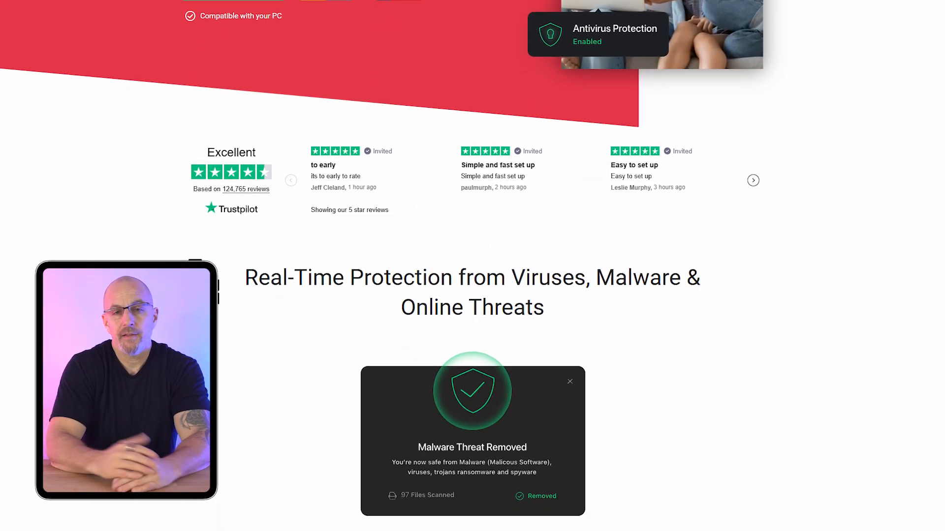
scroll("down", 3)
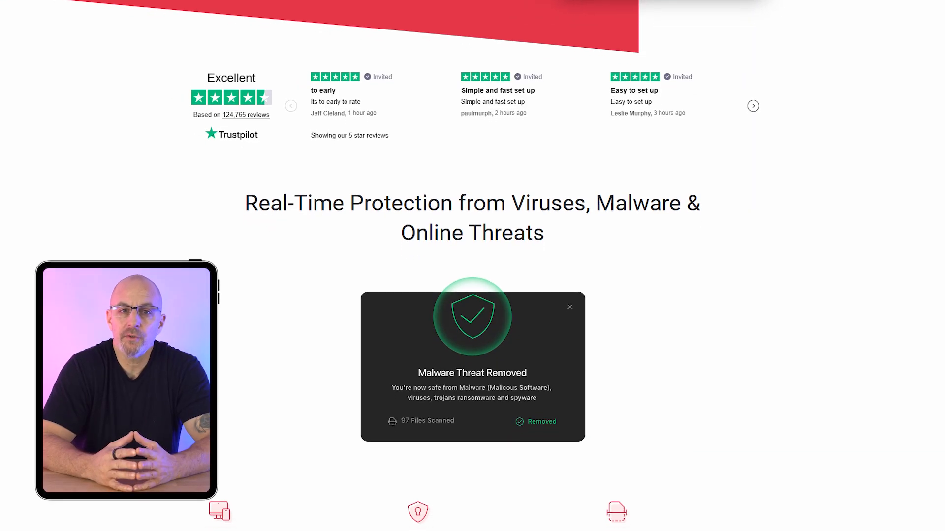
scroll("down", 3)
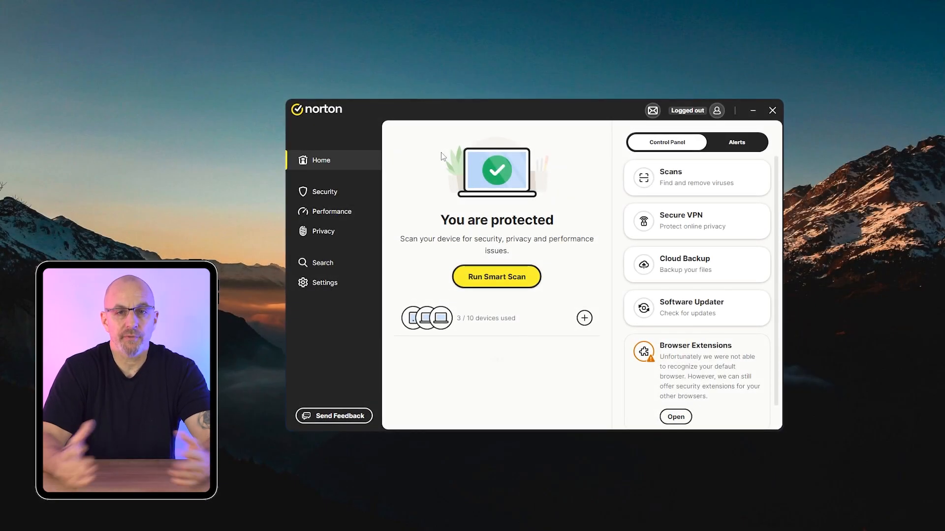
- Browse Norton 360's Advanced Security Computer and Network settings, including Smart Firewall
left_click(324, 191)
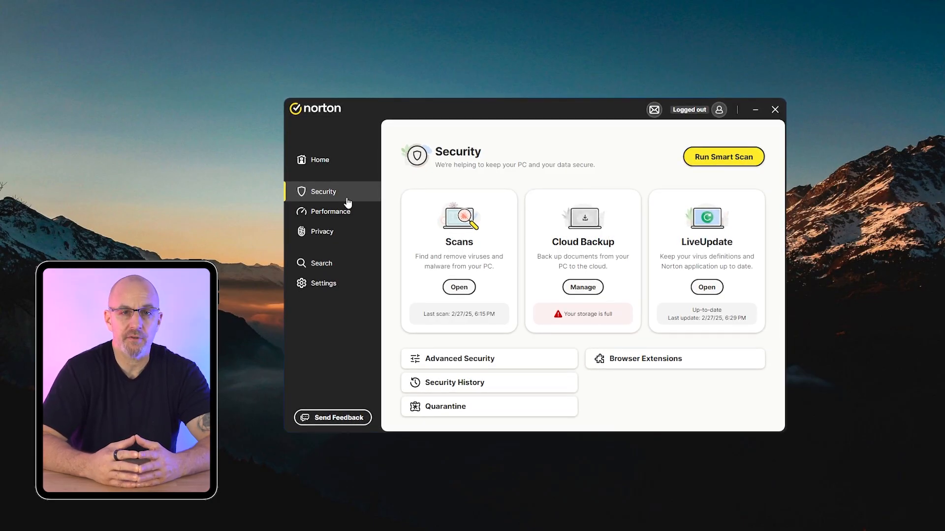
left_click(460, 359)
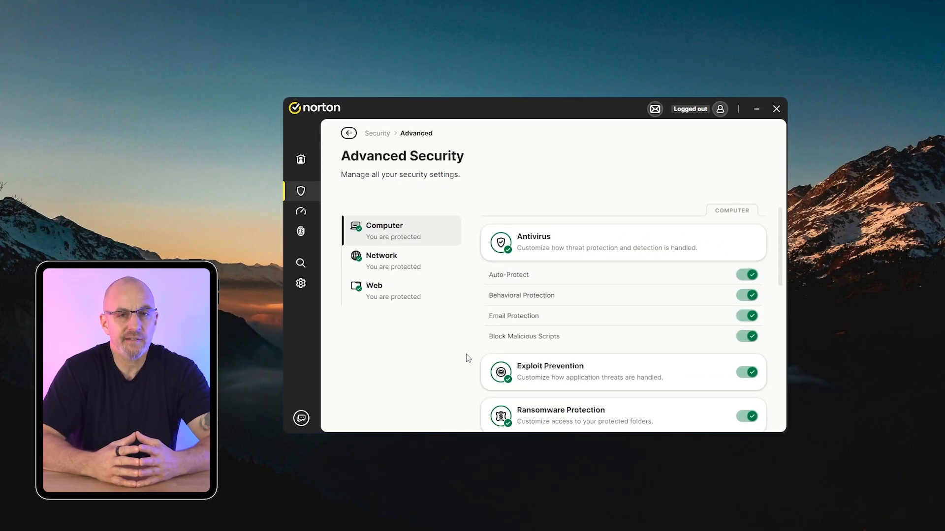
scroll("down", 3)
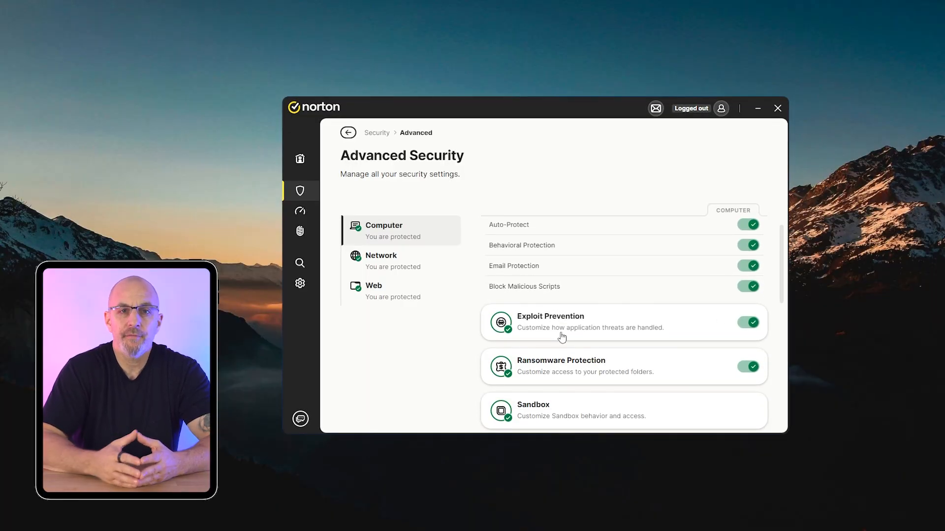
scroll("down", 3)
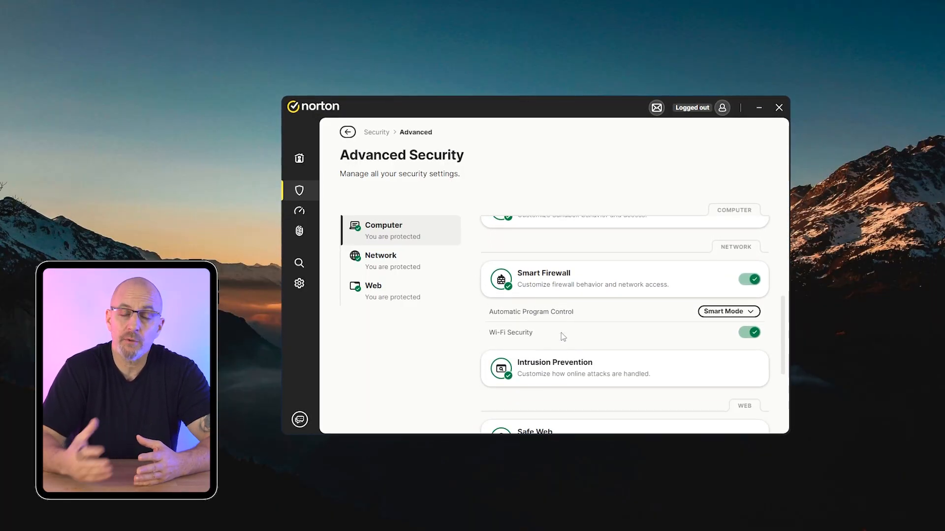
left_click(372, 291)
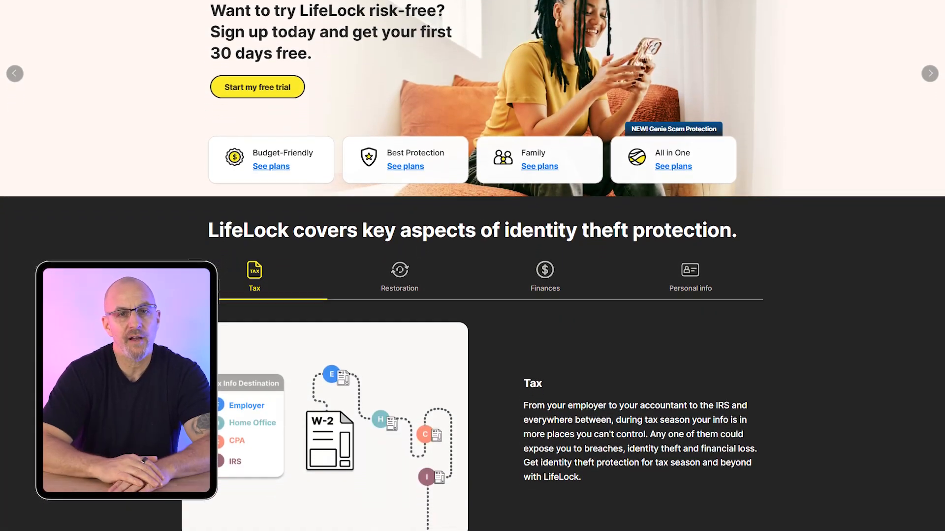
- Scroll to Norton's AntiVirus Plus, 360 Standard, Deluxe and Select Plus pricing cards
scroll("down", 3)
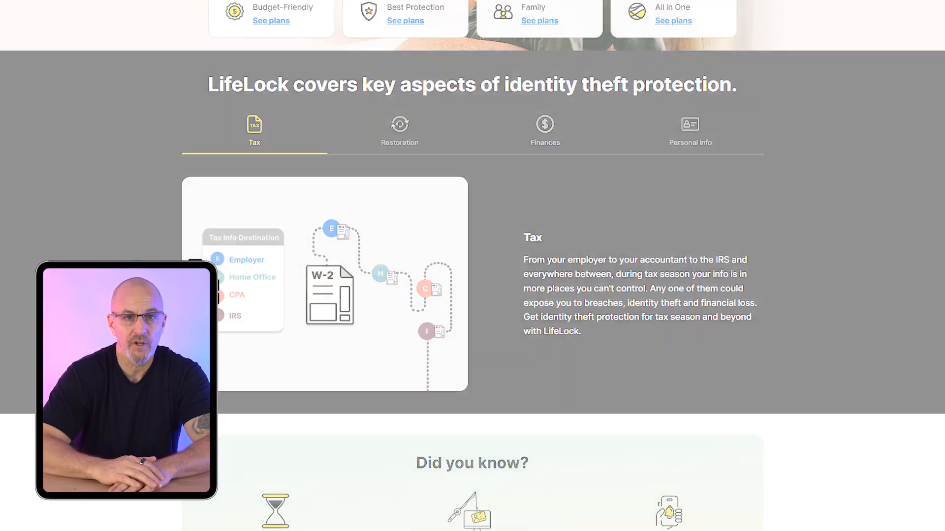
scroll("up", 3)
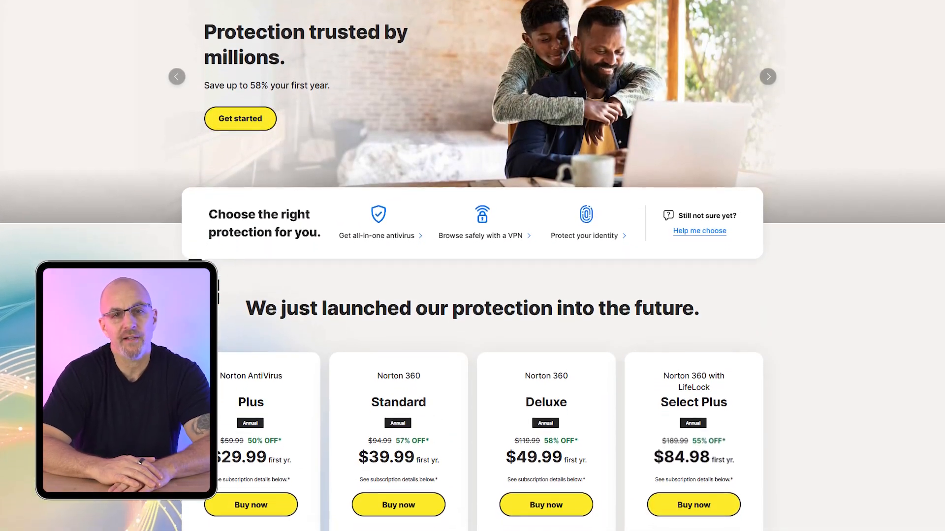
scroll("down", 3)
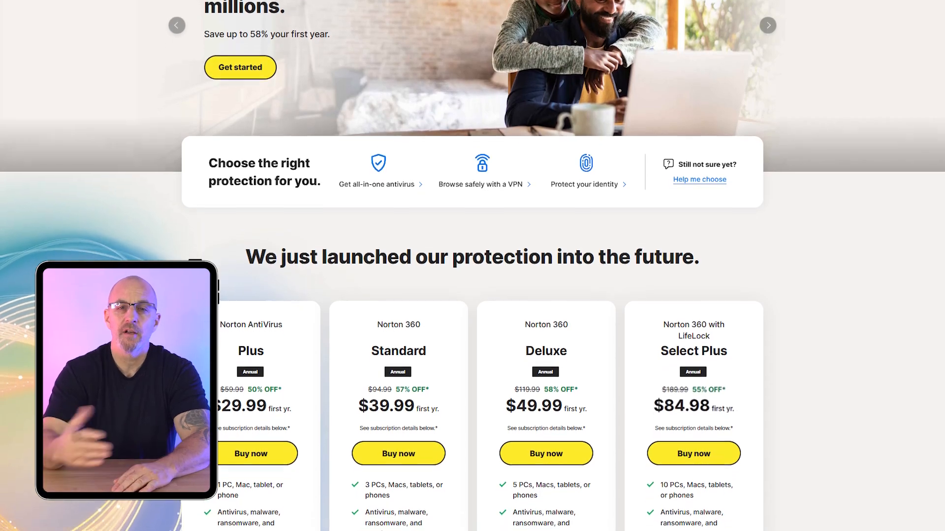
scroll("down", 3)
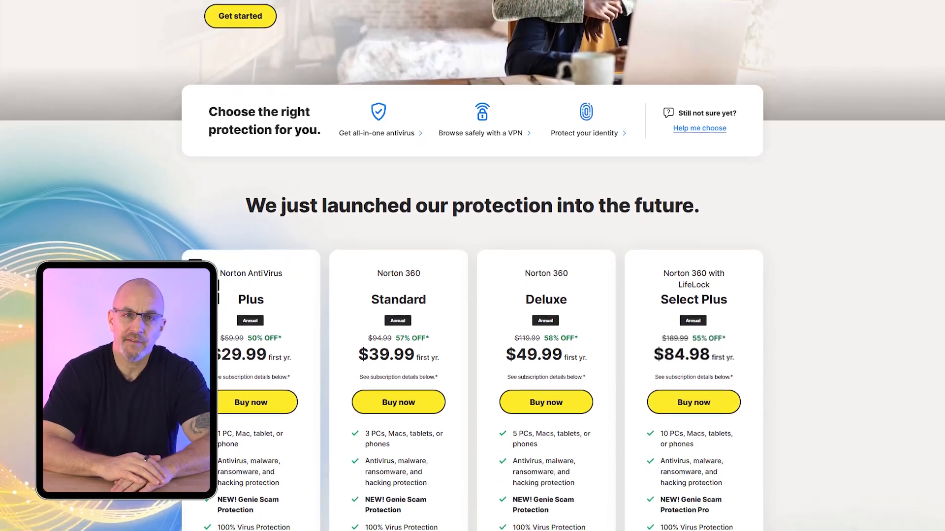
scroll("down", 3)
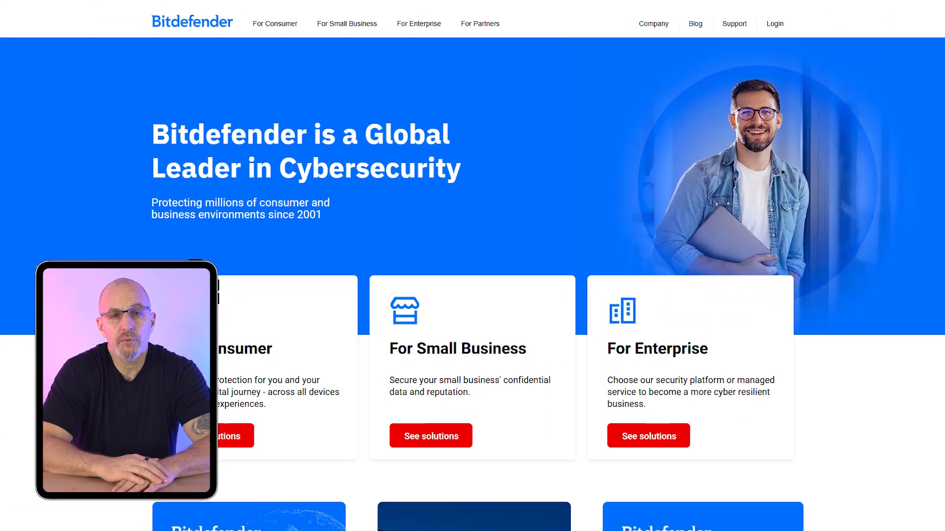
- Scroll the Bitdefender homepage to the consumer, small business and enterprise solution cards
scroll("down", 3)
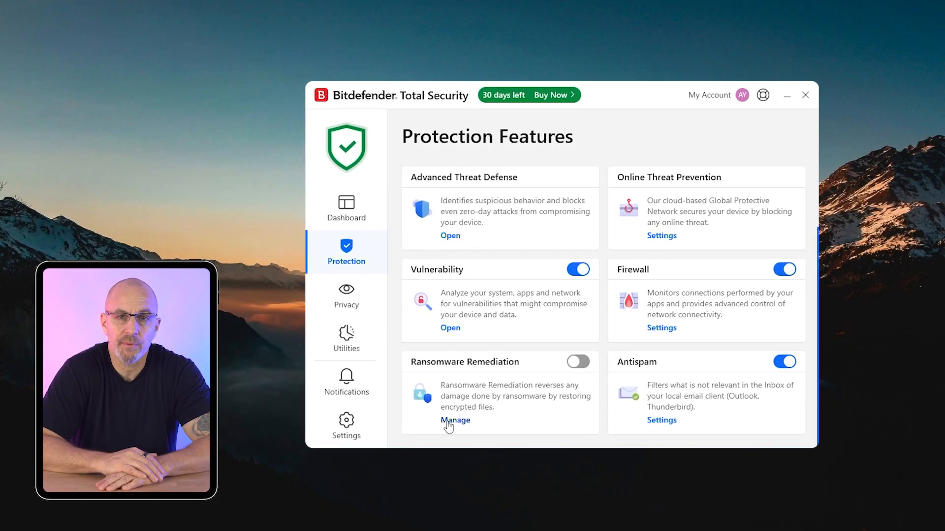
- Show Bitdefender's Antivirus Scans tab listing quick scan, system scan and rescue environment
left_click(456, 420)
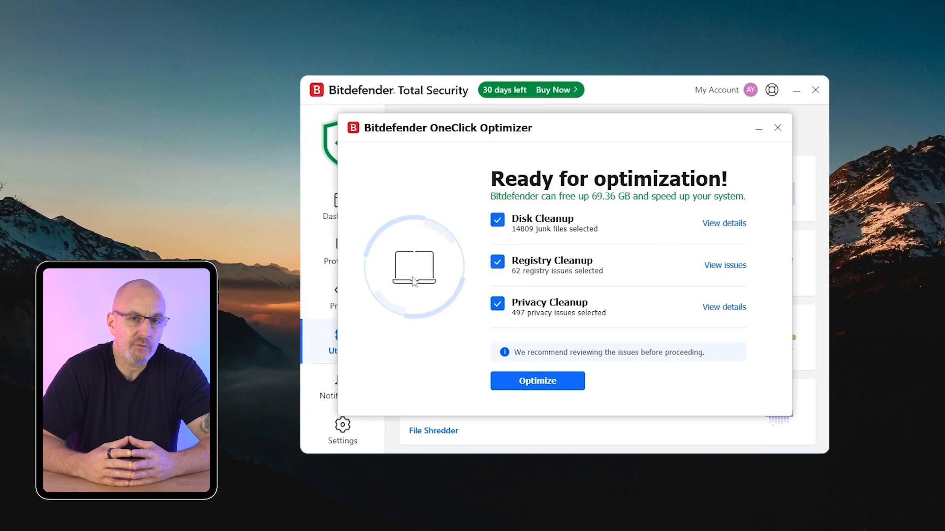
left_click(778, 127)
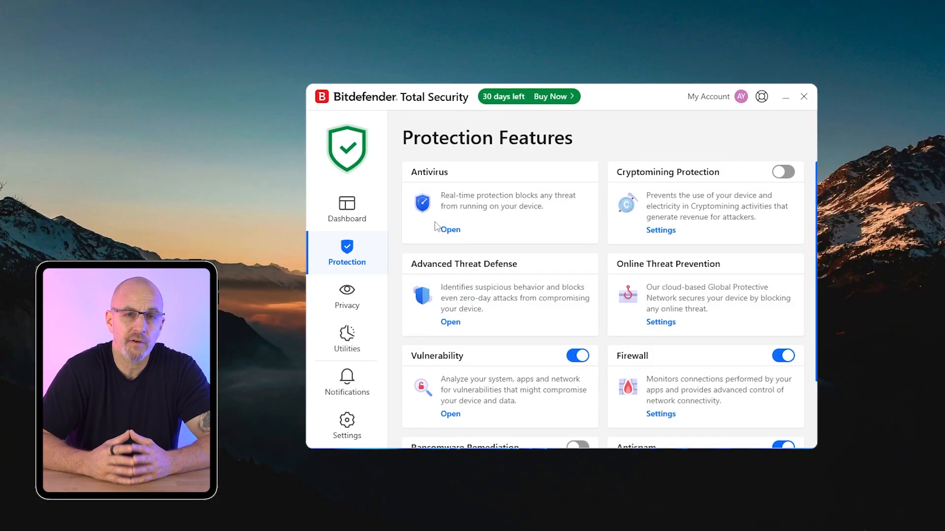
left_click(450, 228)
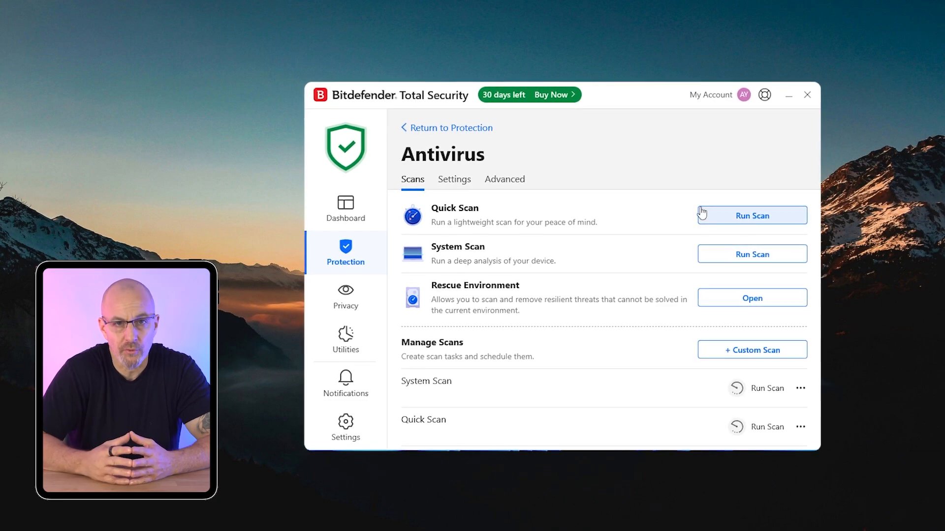
left_click(751, 215)
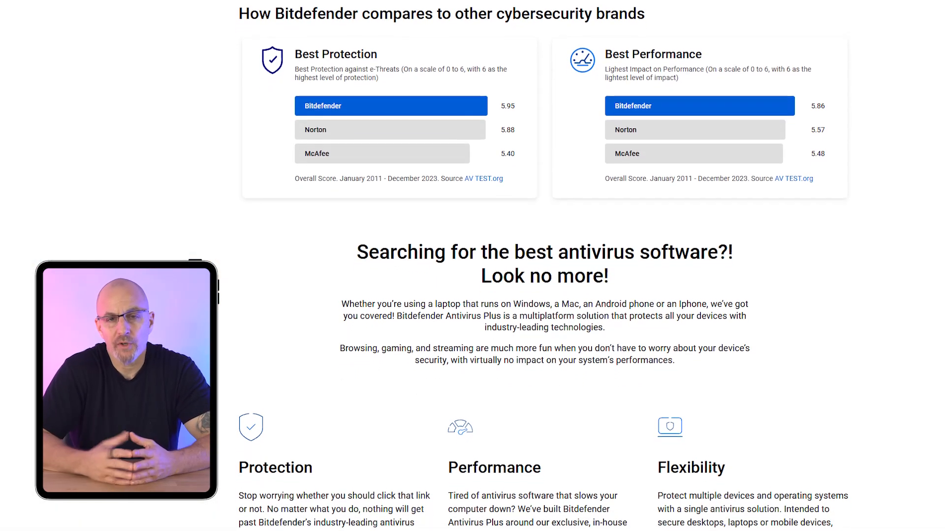
- Scroll past Bitdefender's brand comparison charts to the protection, performance and flexibility feature columns
scroll("down", 3)
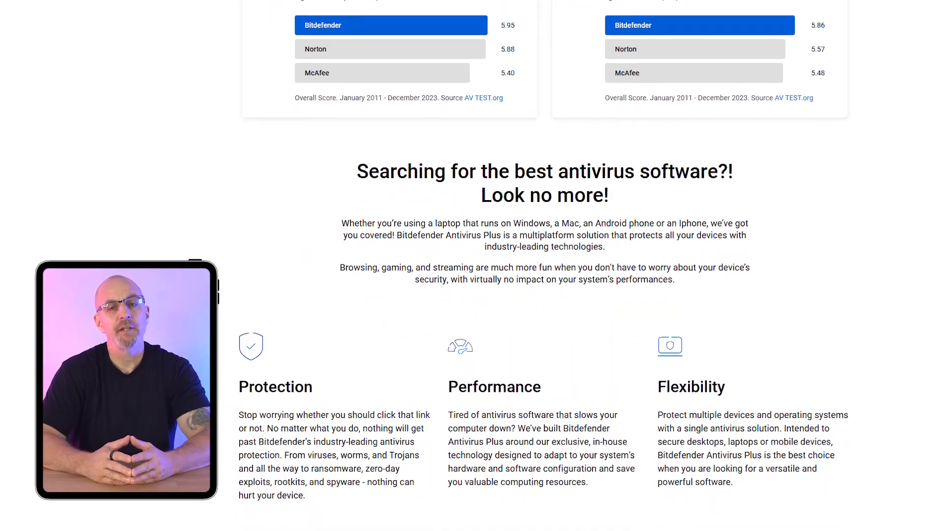
scroll("down", 3)
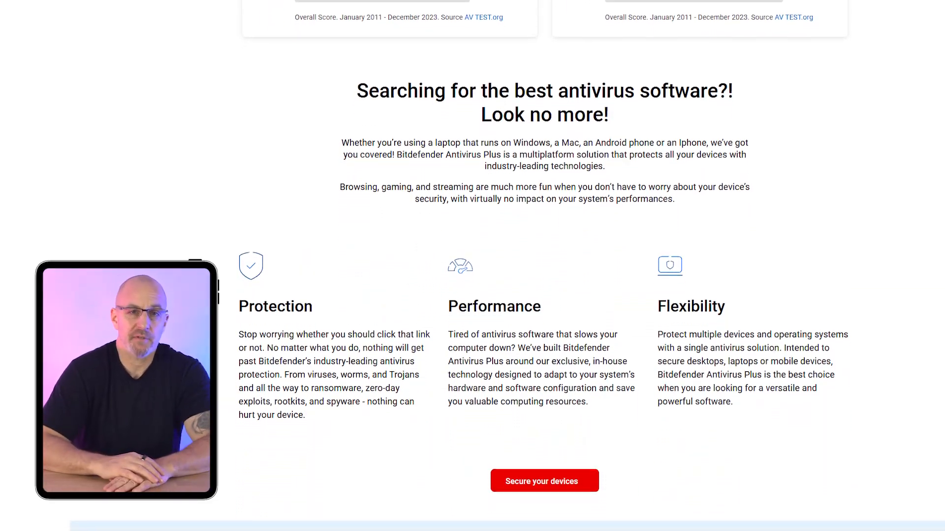
scroll("down", 3)
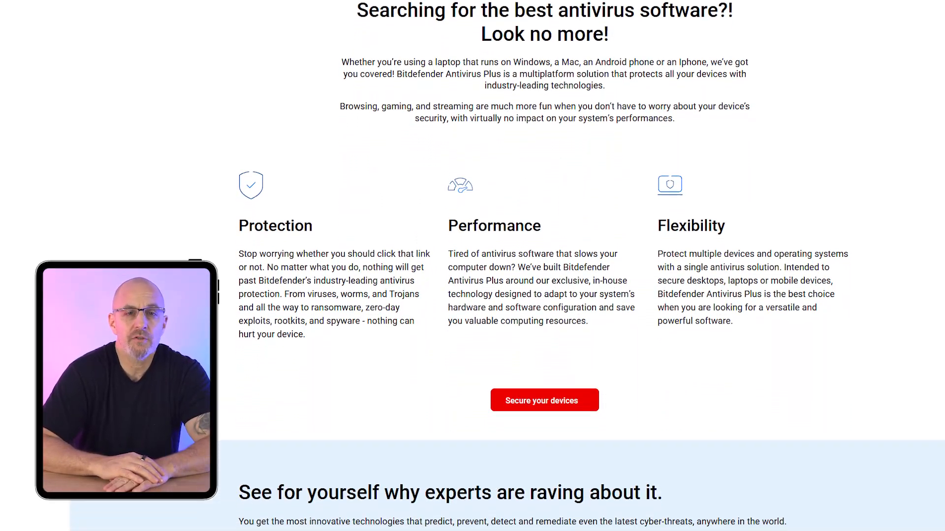
scroll("down", 3)
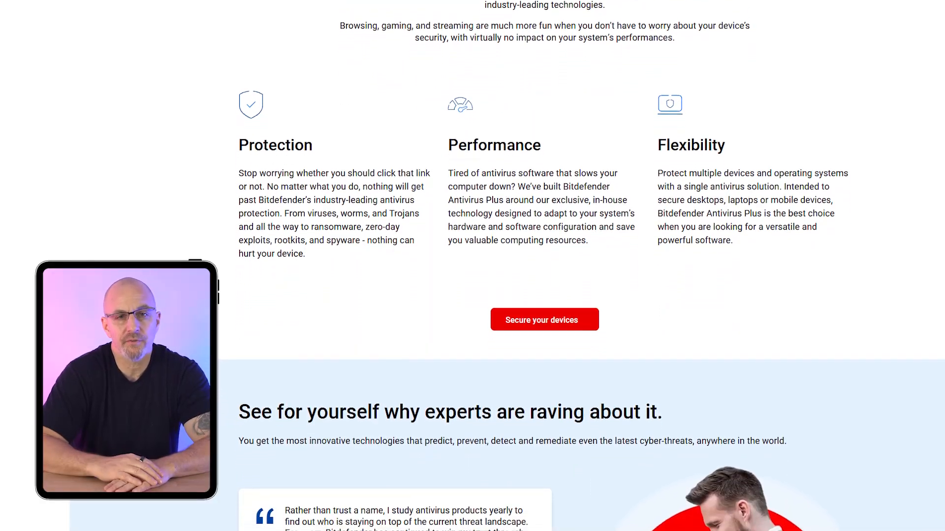
scroll("down", 3)
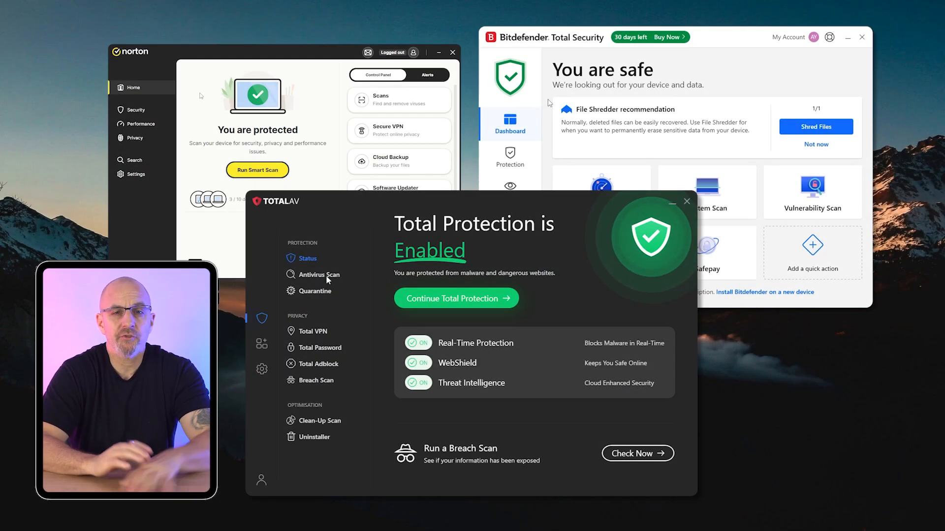
- Run a TotalAV Quick Scan from the Antivirus Scan page
left_click(320, 275)
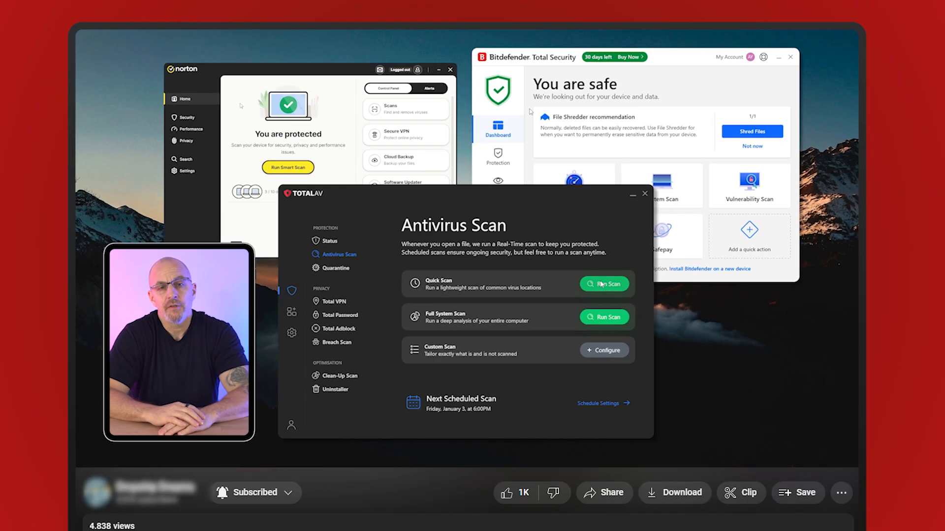
left_click(603, 284)
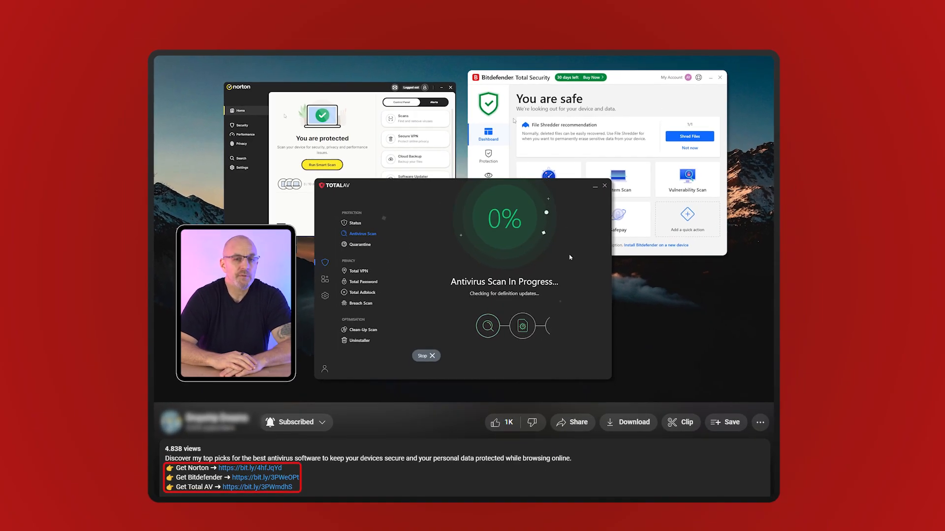